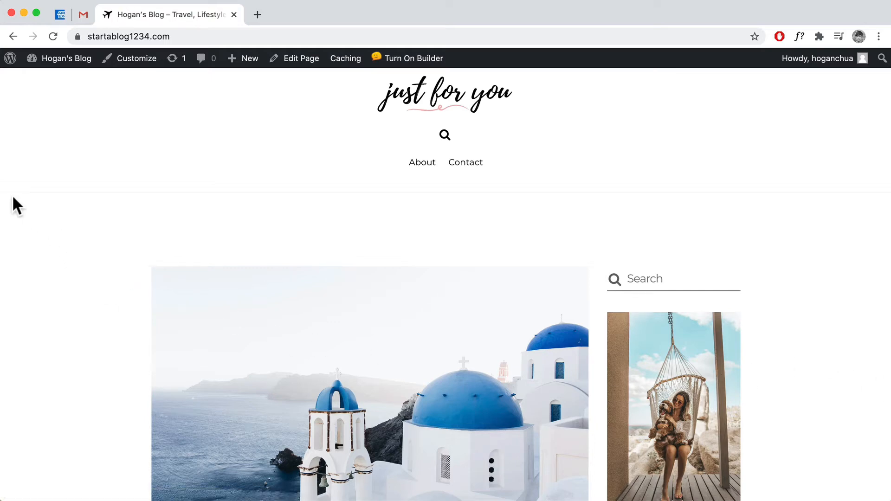
Step: Scroll through the blog home page, then launch the front-end Themify Builder
{"action": "scroll", "scroll_direction": "down", "scroll_amount": 3}
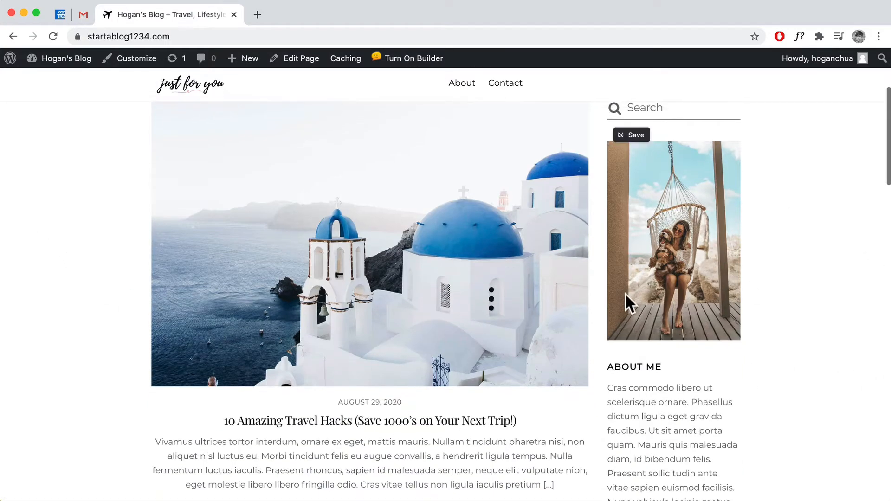
{"action": "scroll", "scroll_direction": "up", "scroll_amount": 3}
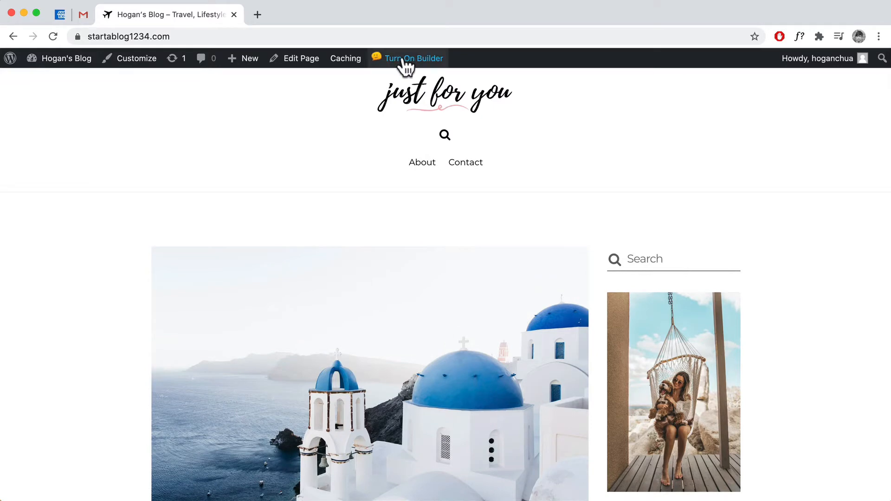
{"action": "left_click", "coordinate": [414, 58]}
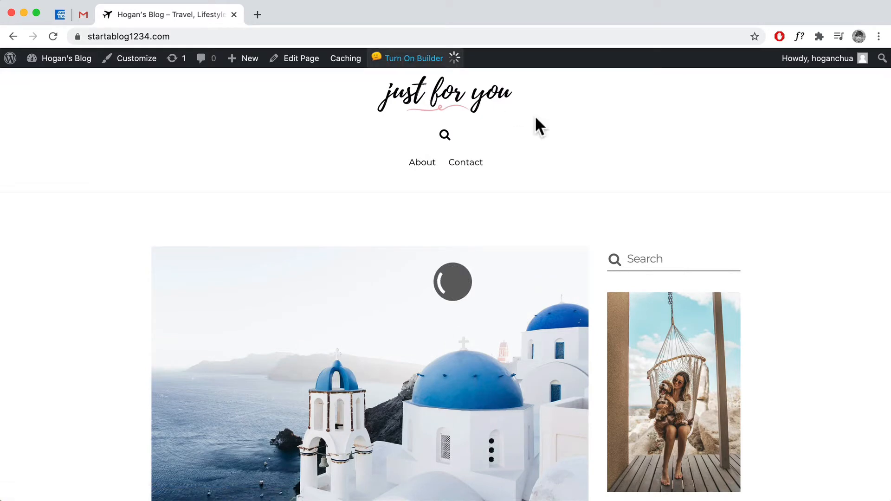
Step: Zoom the builder view out to 50% to show the whole layout
{"action": "left_click", "coordinate": [414, 58]}
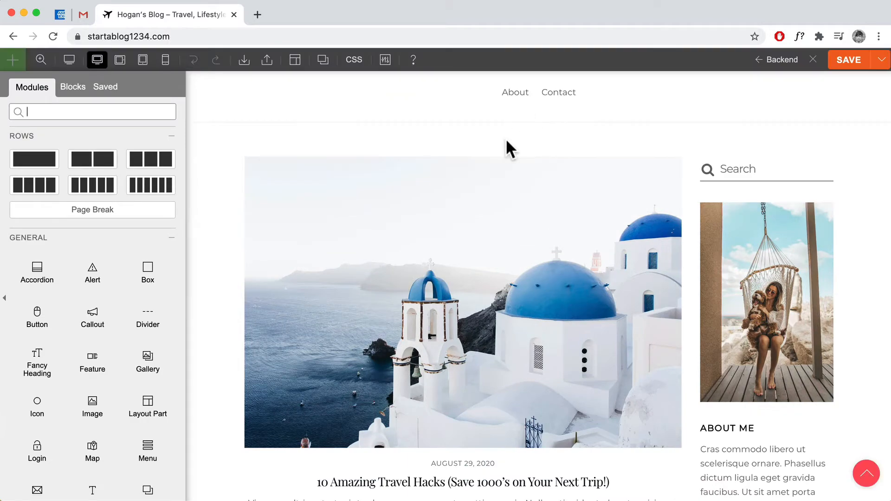
{"action": "scroll", "scroll_direction": "down", "scroll_amount": 3}
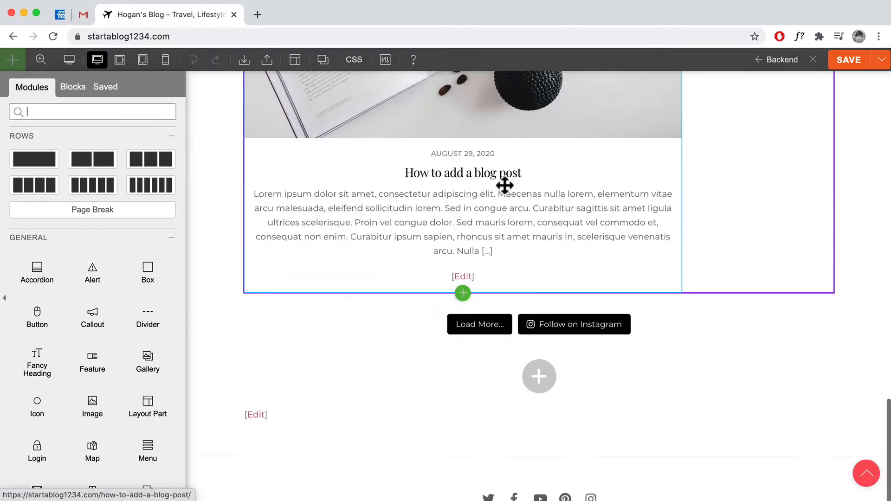
{"action": "left_click", "coordinate": [40, 59]}
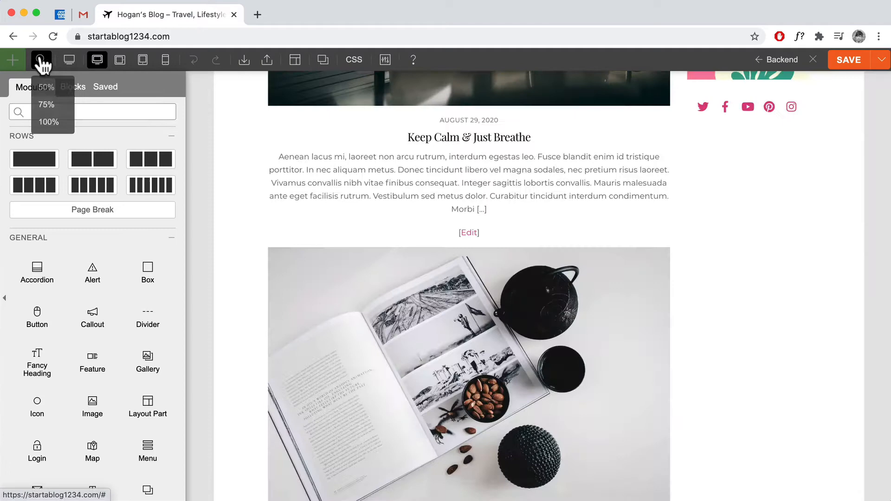
{"action": "left_click", "coordinate": [46, 85]}
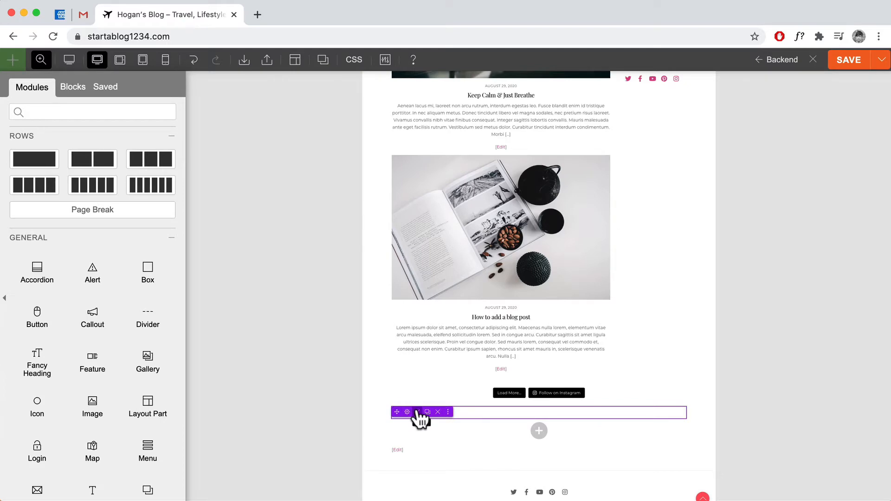
Step: Set the empty bottom row's background image to the Santorini Hero.jpg photo
{"action": "left_click", "coordinate": [407, 412]}
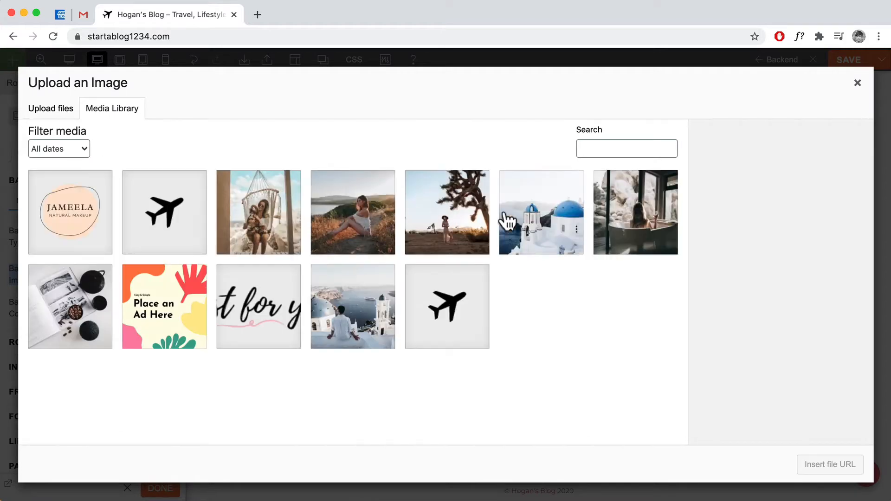
{"action": "left_click", "coordinate": [352, 306]}
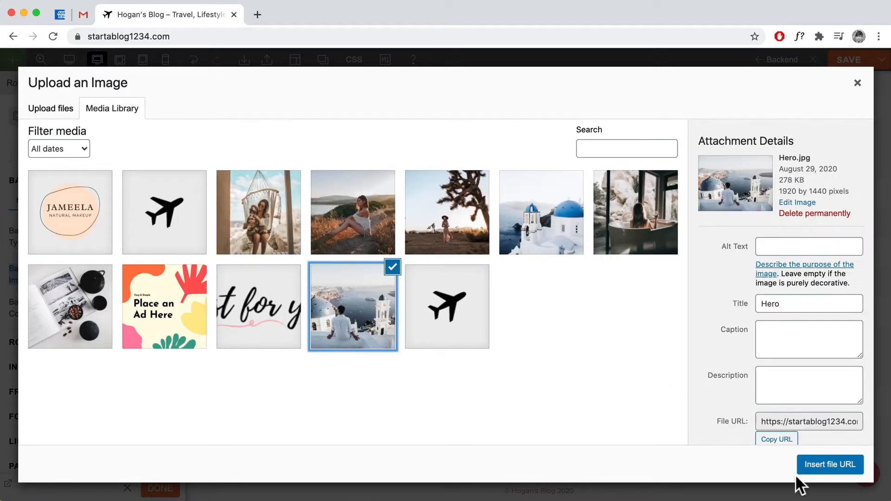
{"action": "left_click", "coordinate": [830, 464]}
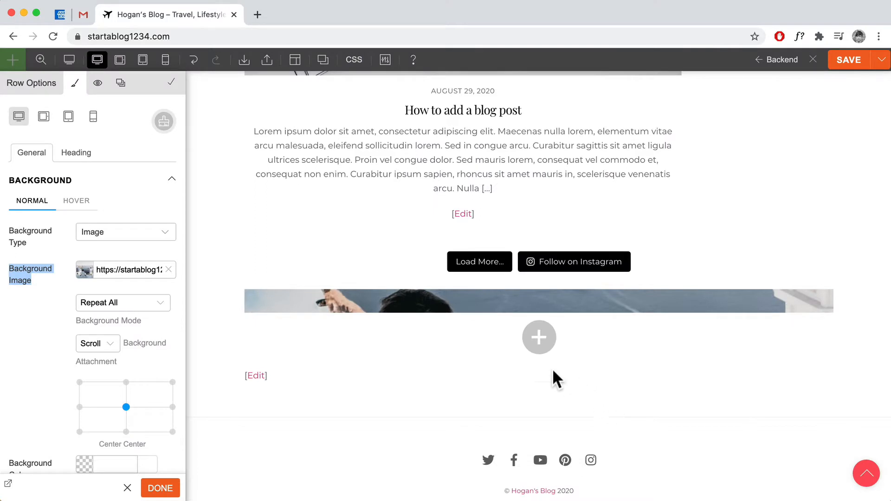
Step: Set the row's Background Mode to Fullcover
{"action": "left_click", "coordinate": [123, 302]}
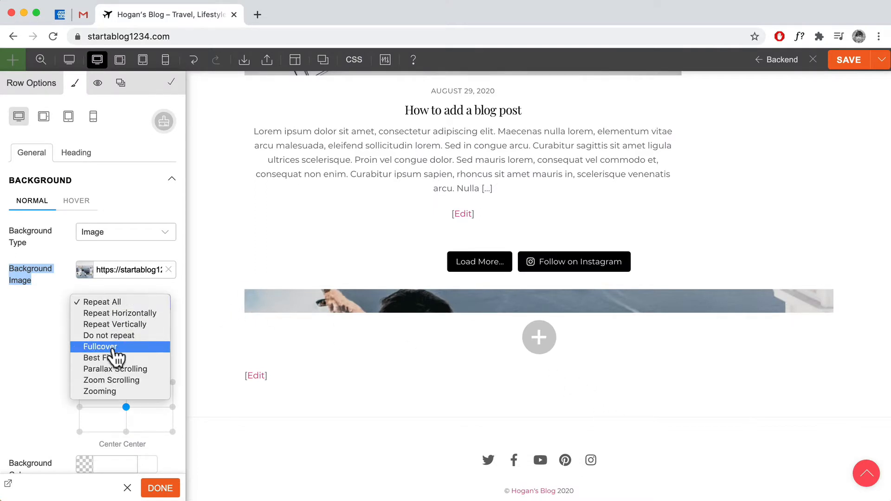
{"action": "left_click", "coordinate": [101, 346]}
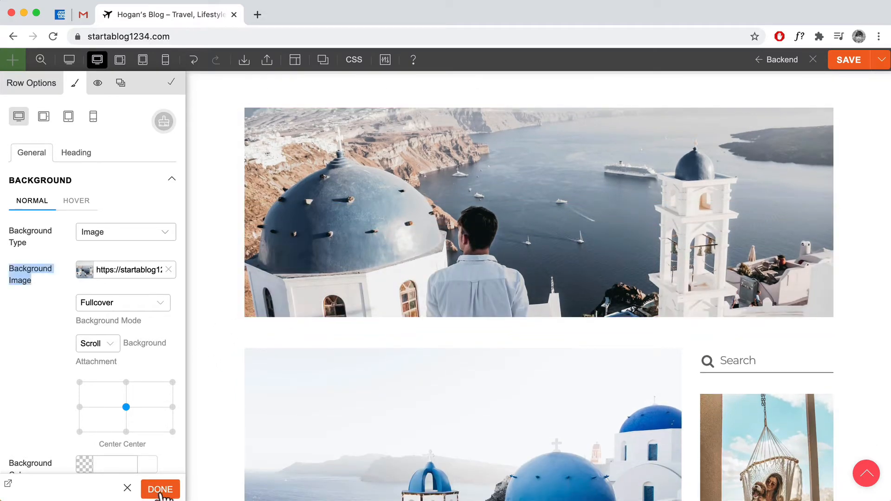
Step: Add a Text module reading 'Start any blog' formatted as Heading 1
{"action": "left_click", "coordinate": [160, 489]}
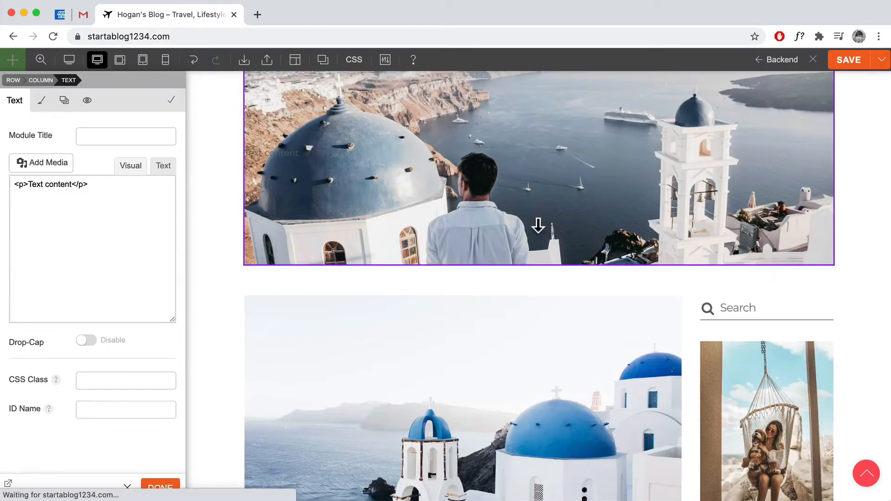
{"action": "left_click", "coordinate": [130, 166]}
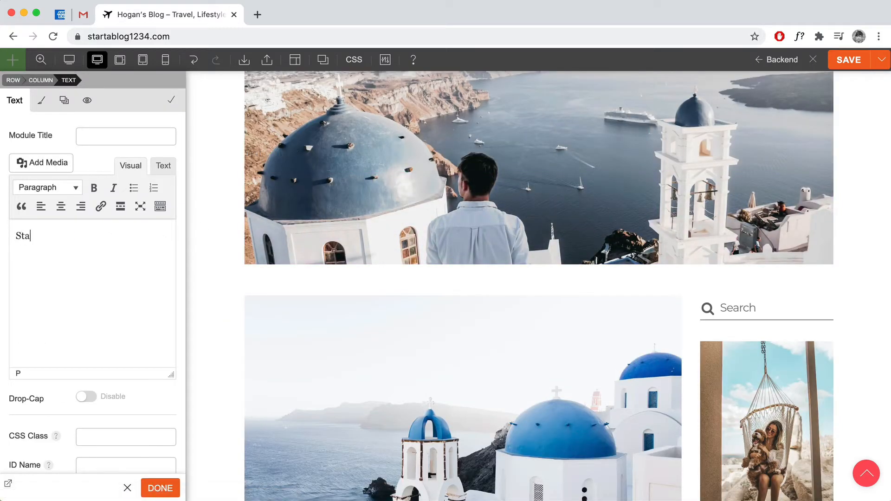
{"action": "type", "text": "rt ant"}
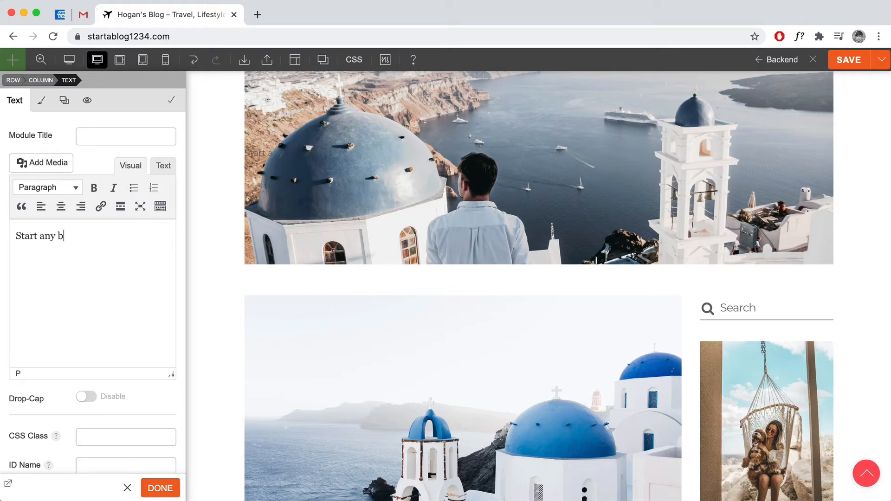
{"action": "type", "text": "log"}
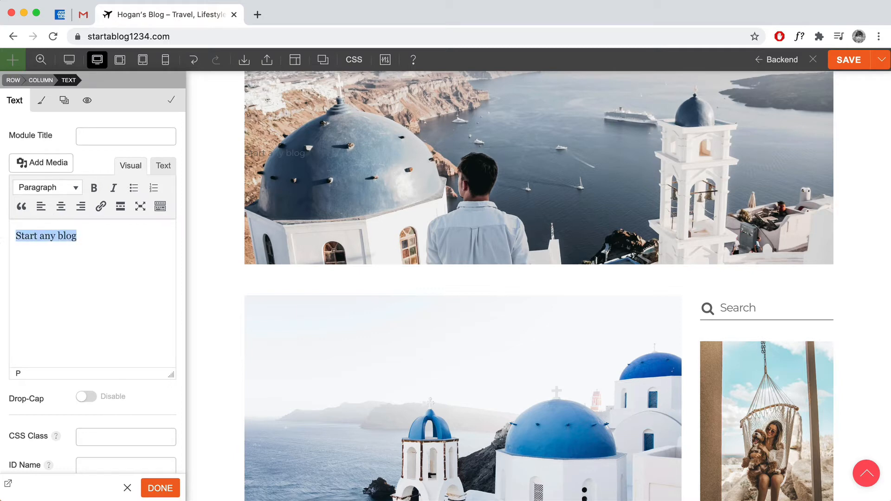
{"action": "left_click", "coordinate": [47, 188]}
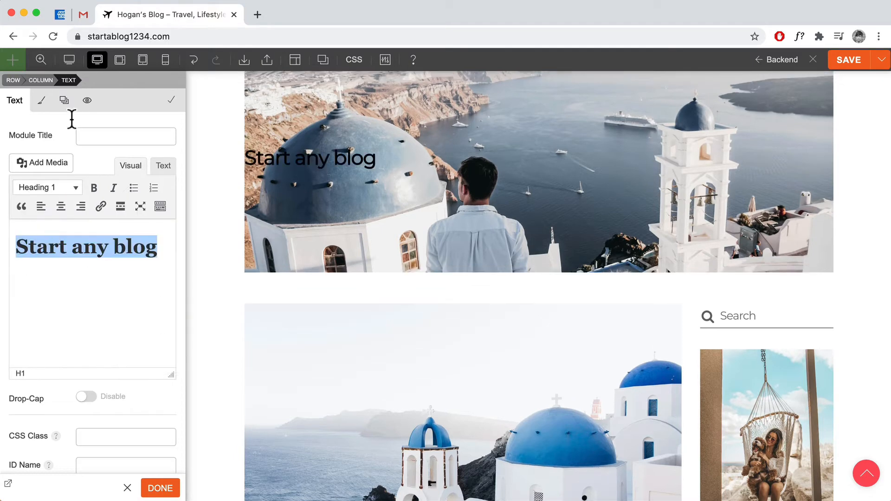
Step: Center the heading text and make its color white
{"action": "left_click", "coordinate": [40, 100]}
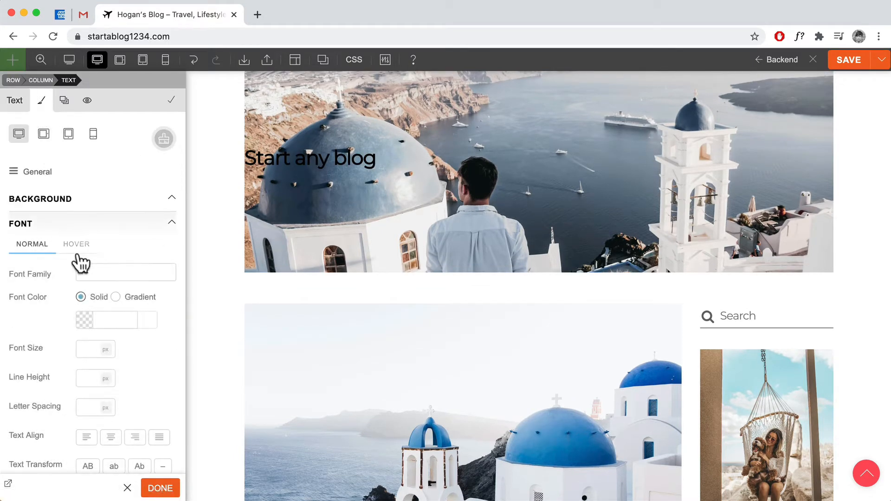
{"action": "left_click", "coordinate": [111, 437]}
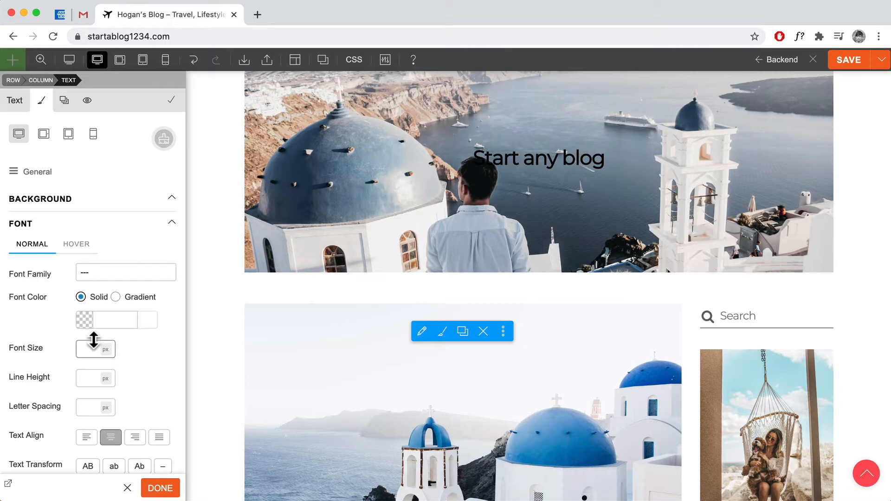
{"action": "left_click", "coordinate": [106, 320]}
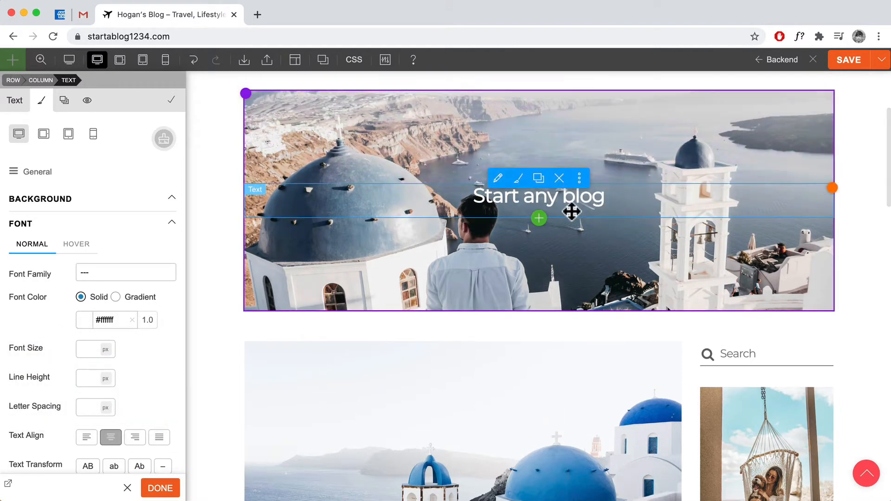
Step: Set Heading 1 to 64px with a 1/1/5 #000000 text shadow at 0.2
{"action": "left_click", "coordinate": [38, 171]}
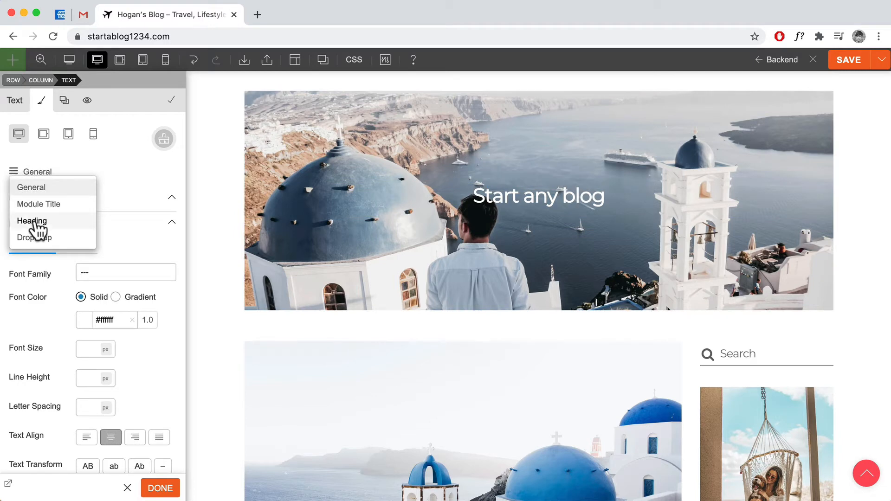
{"action": "left_click", "coordinate": [32, 220]}
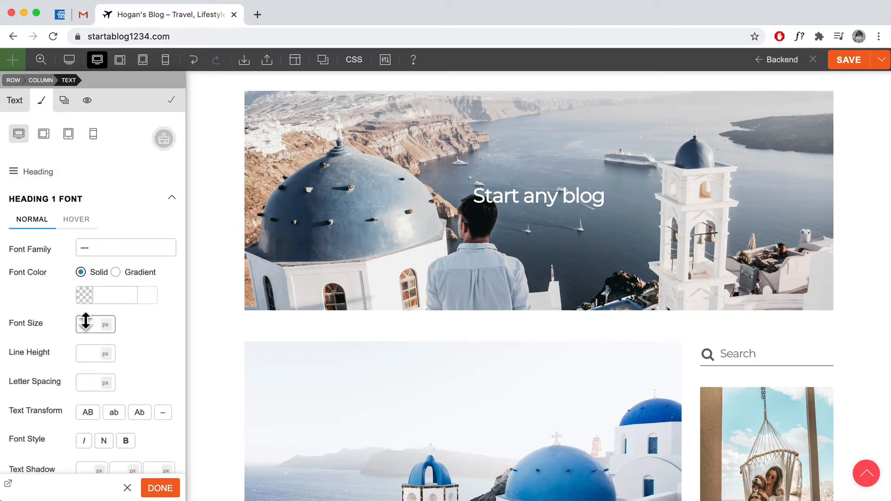
{"action": "type", "text": "64"}
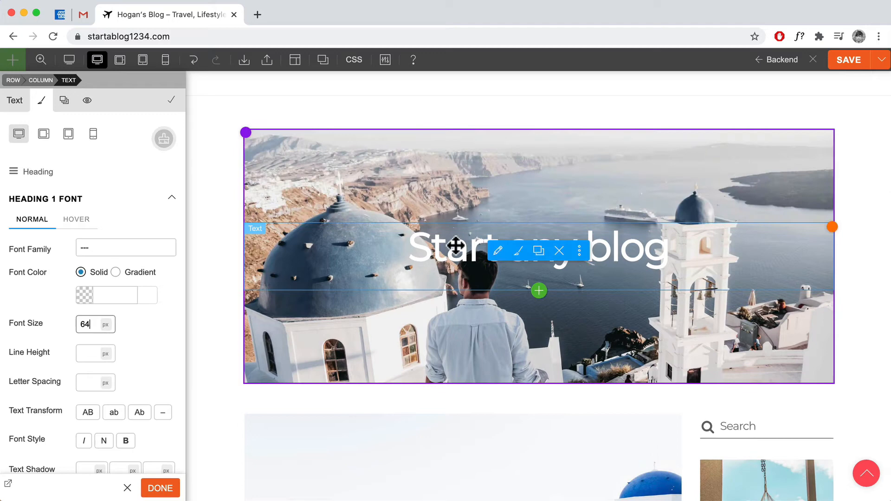
{"action": "scroll", "scroll_direction": "down", "scroll_amount": 3}
{"action": "type", "text": "1"}
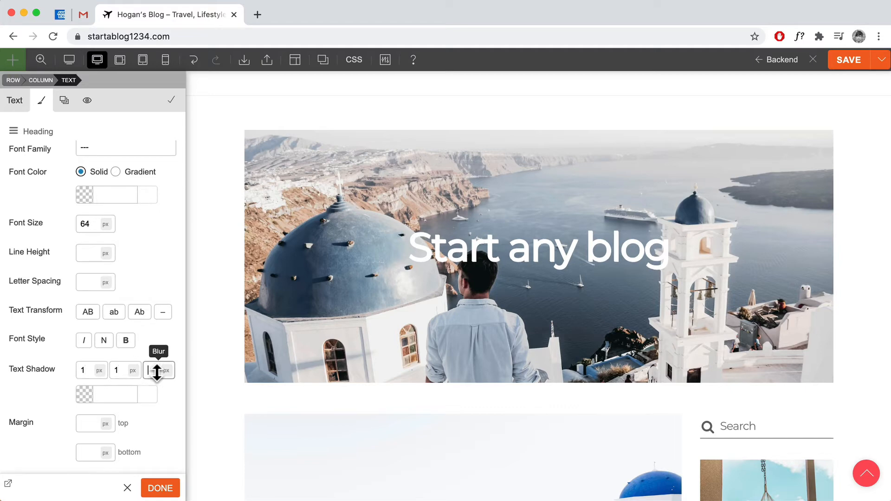
{"action": "left_click", "coordinate": [167, 370]}
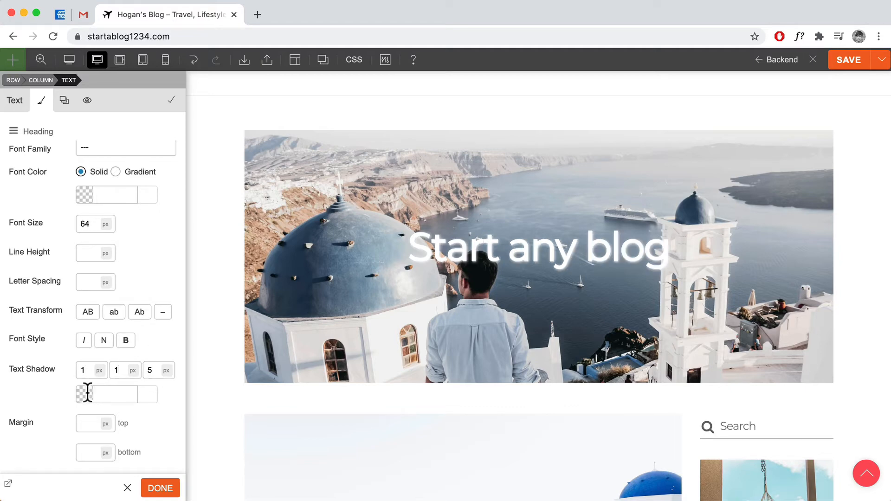
{"action": "left_click", "coordinate": [86, 394]}
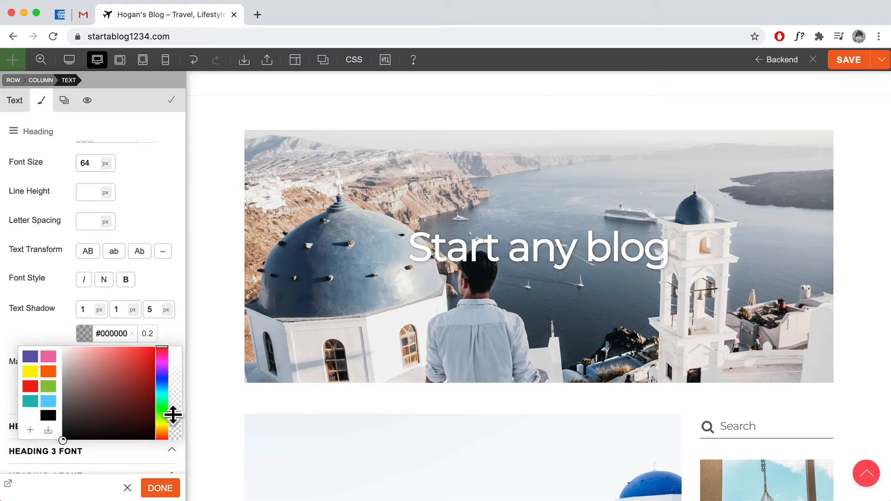
{"action": "mouse_move", "coordinate": [154, 310]}
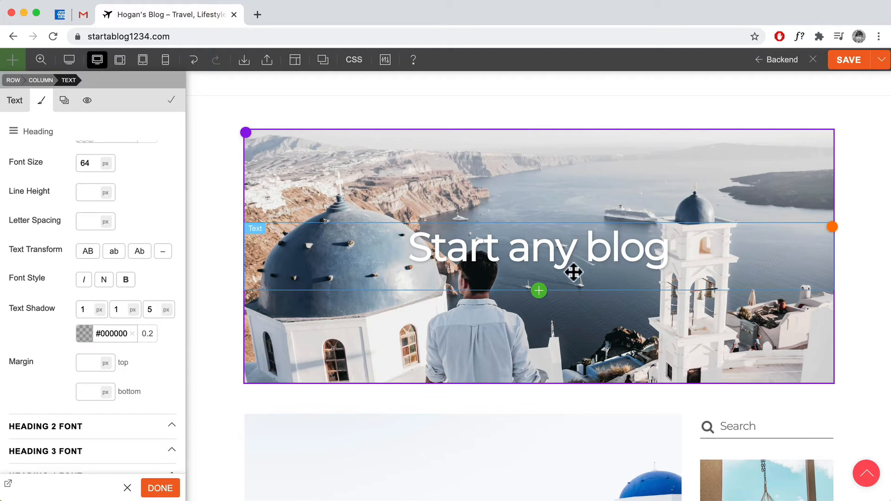
Step: Give the hero row a #000000 Row Overlay at 0.1 opacity
{"action": "left_click", "coordinate": [579, 250]}
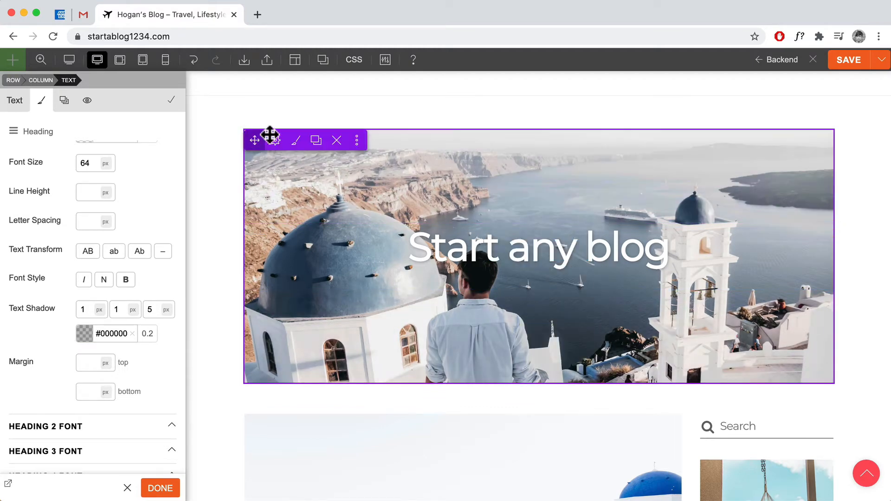
{"action": "left_click", "coordinate": [13, 80]}
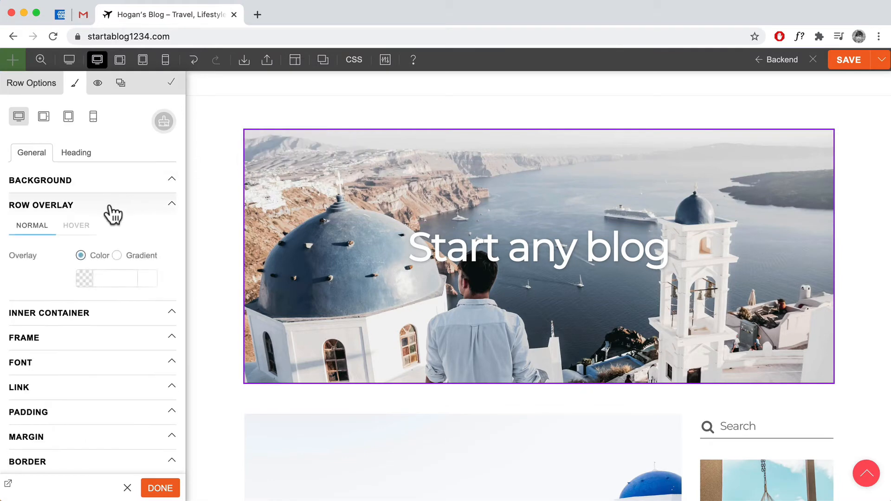
{"action": "left_click", "coordinate": [84, 279]}
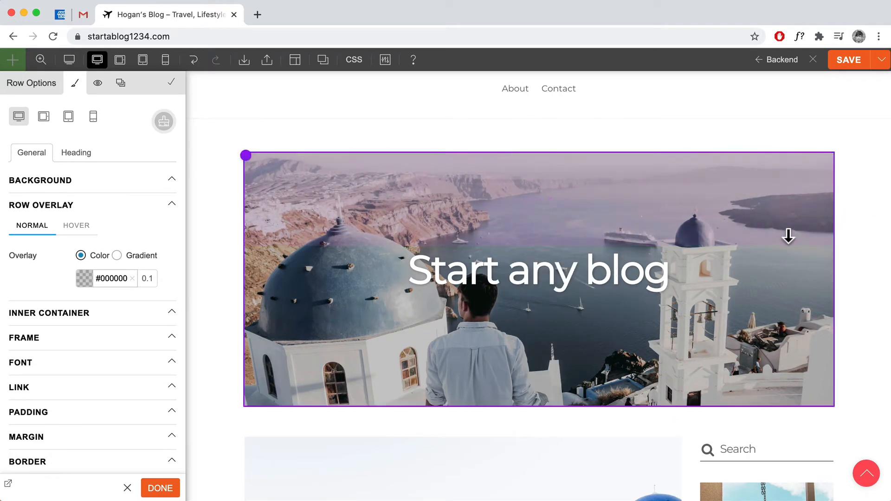
Step: Save the builder layout, close the builder, and scroll the live homepage
{"action": "left_click", "coordinate": [275, 163]}
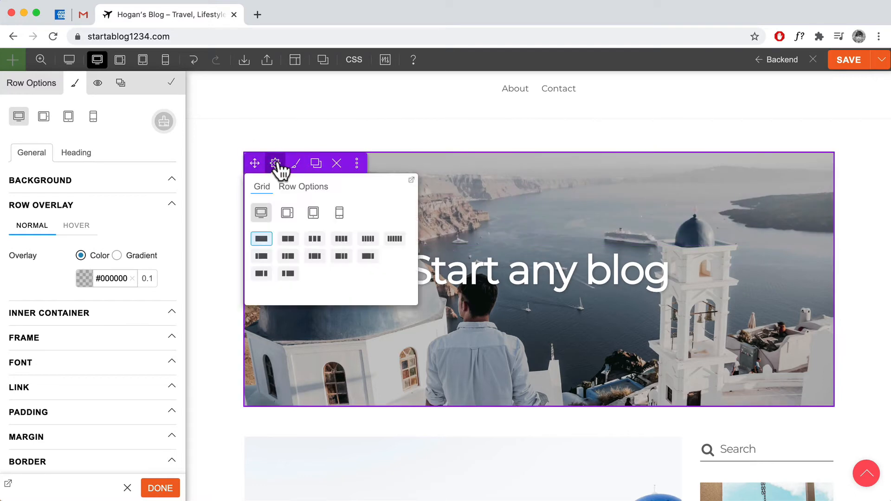
{"action": "left_click", "coordinate": [303, 186]}
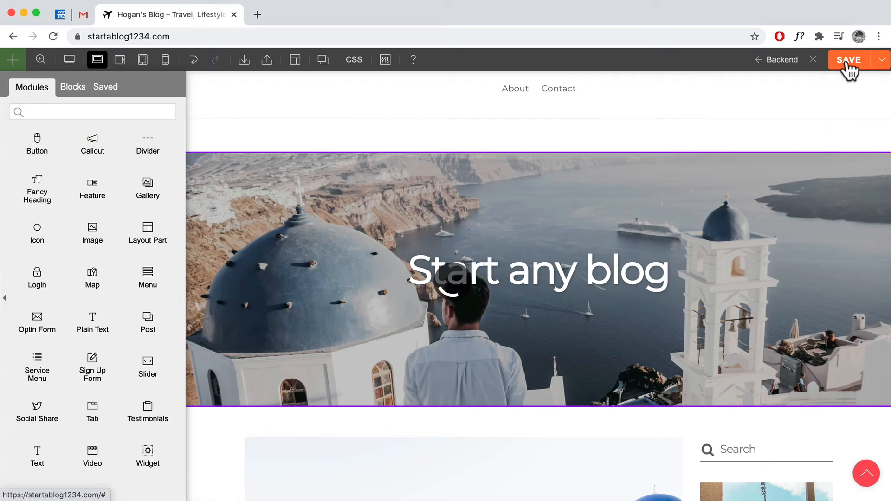
{"action": "left_click", "coordinate": [849, 59]}
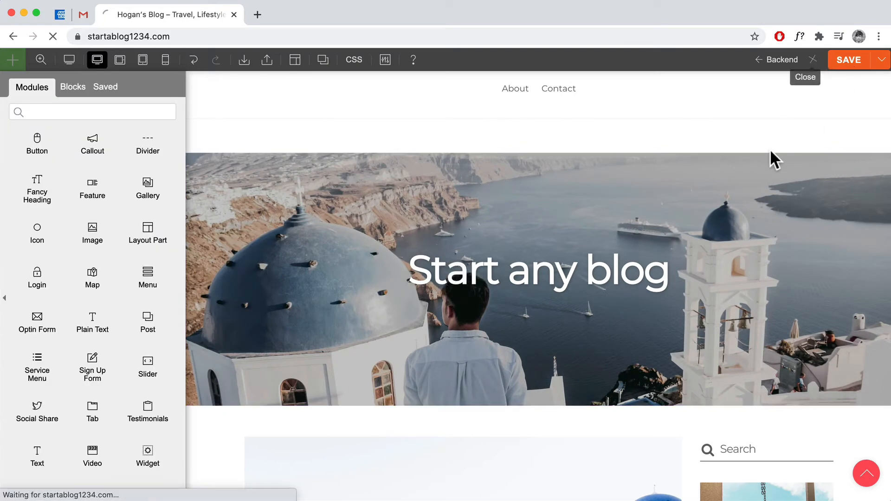
{"action": "left_click", "coordinate": [806, 77]}
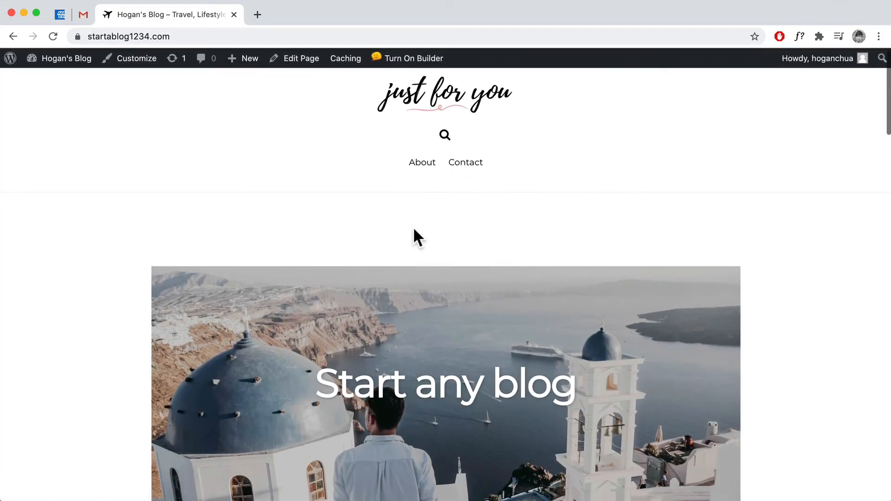
{"action": "scroll", "scroll_direction": "down", "scroll_amount": 3}
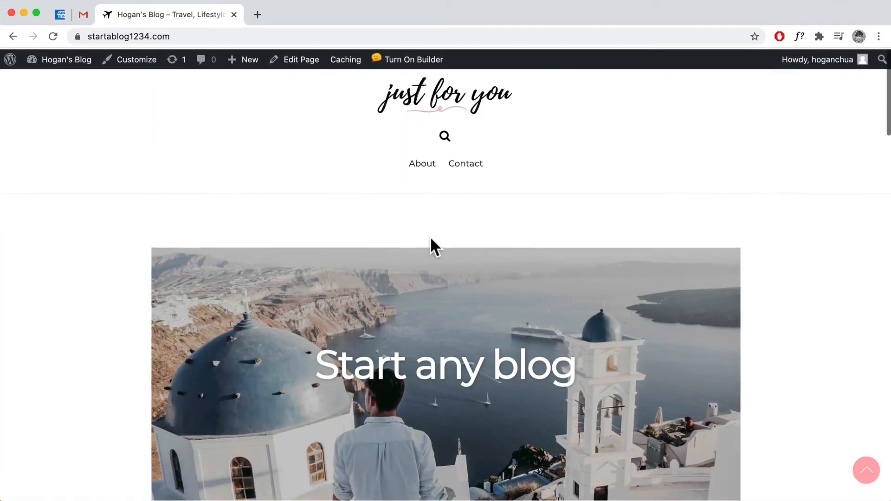
{"action": "scroll", "scroll_direction": "down", "scroll_amount": 3}
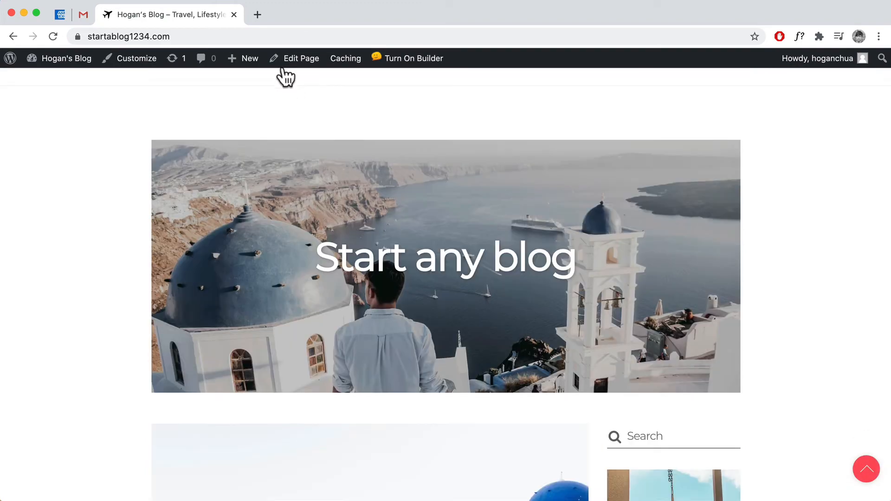
{"action": "left_click", "coordinate": [301, 58]}
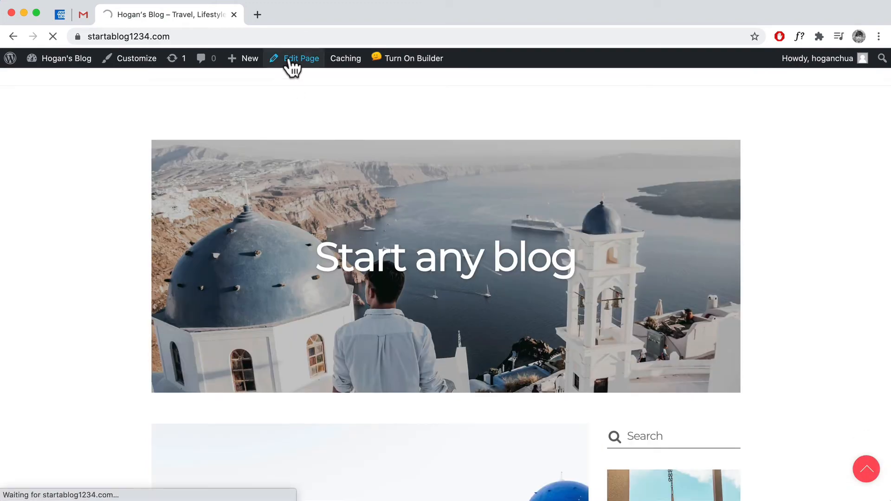
Step: Set the page's Content Width to Fullwidth, update it, and view the live page
{"action": "left_click", "coordinate": [301, 58]}
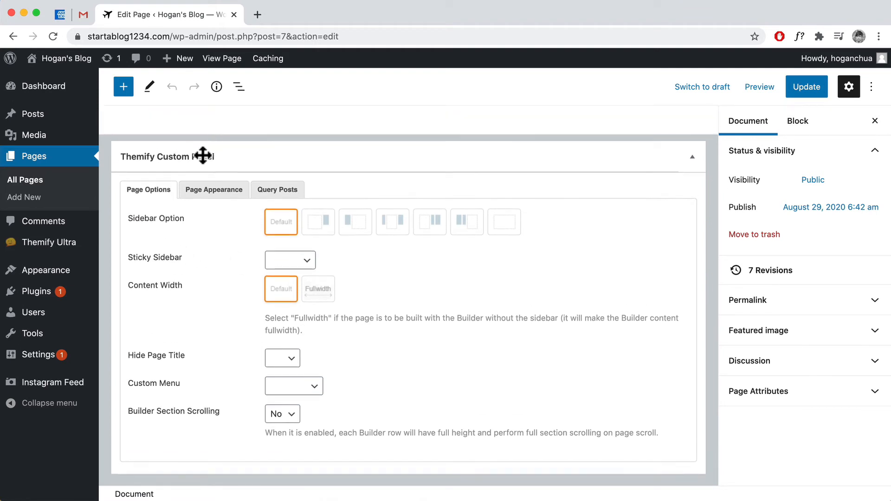
{"action": "double_click", "coordinate": [154, 284]}
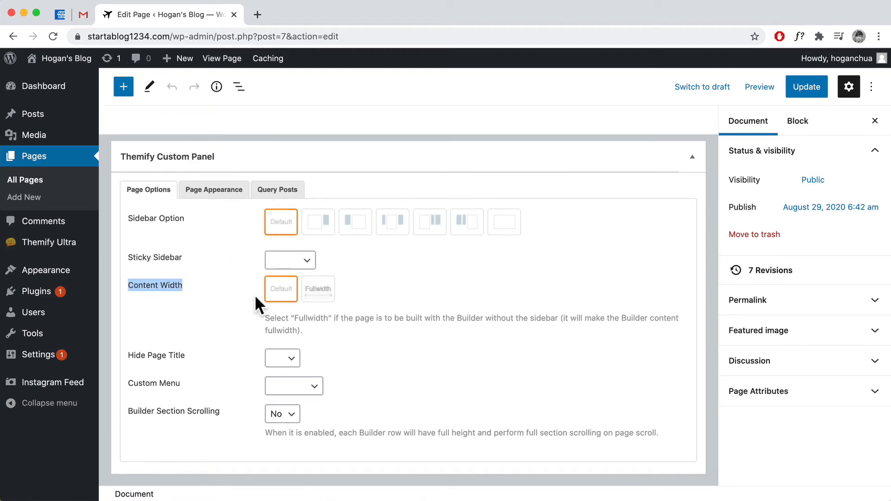
{"action": "left_click", "coordinate": [318, 289]}
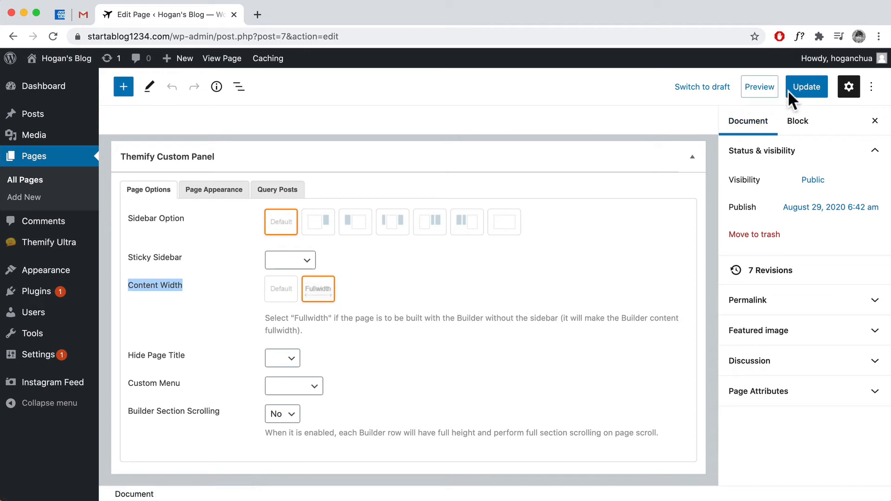
{"action": "left_click", "coordinate": [806, 86]}
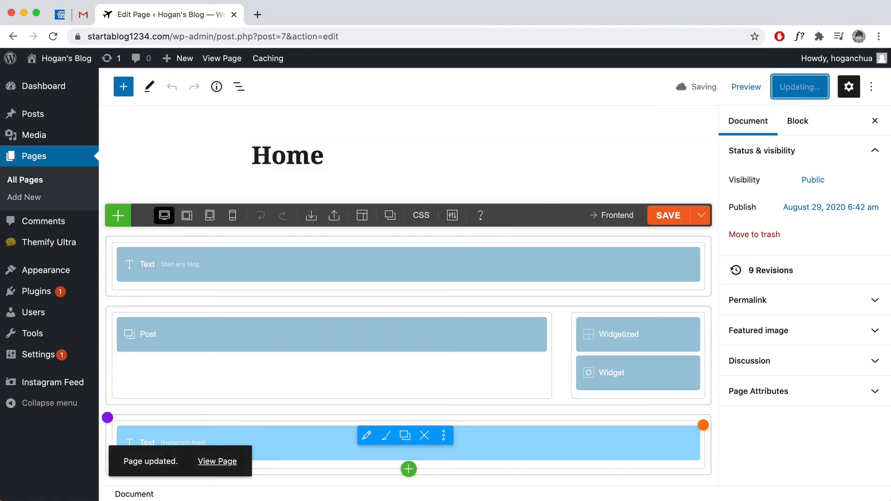
{"action": "left_click", "coordinate": [748, 300]}
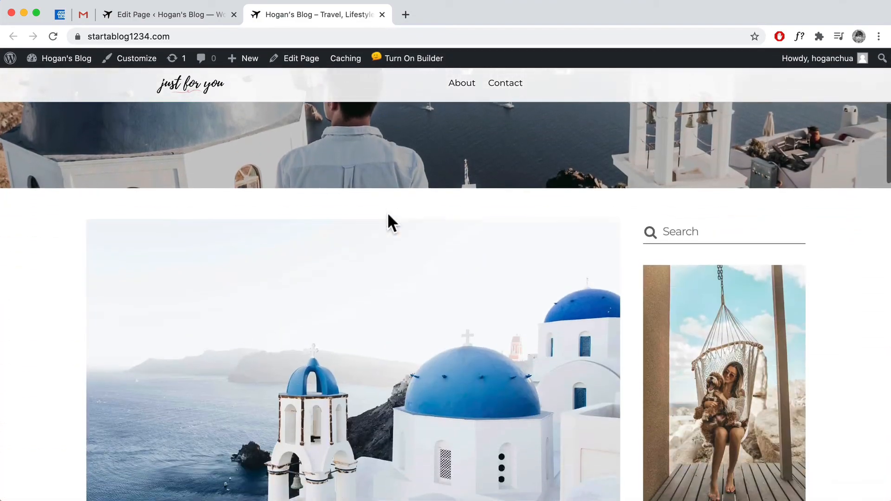
{"action": "scroll", "scroll_direction": "up", "scroll_amount": 3}
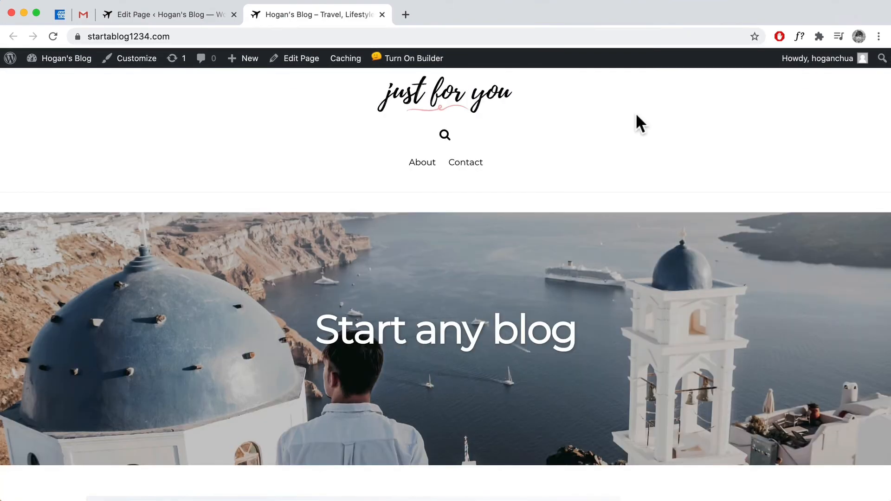
{"action": "left_click", "coordinate": [413, 58]}
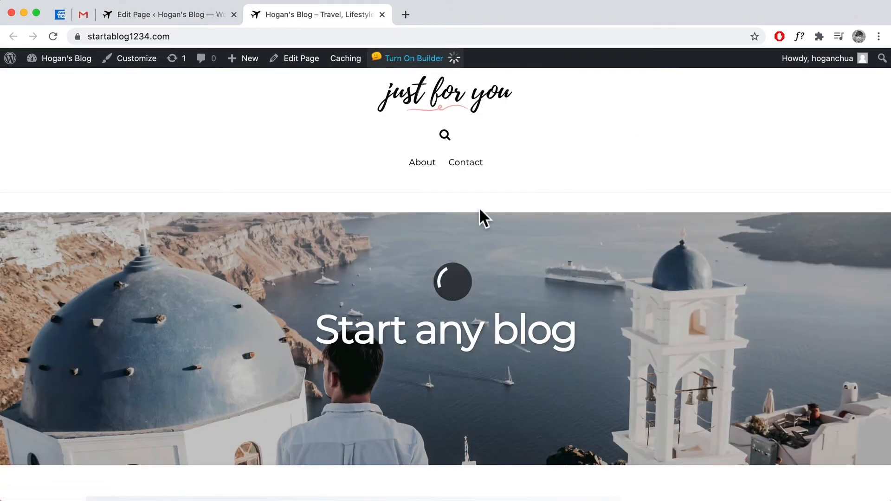
Step: Give the Santorini hero row a -50 px top margin and save
{"action": "left_click", "coordinate": [413, 58]}
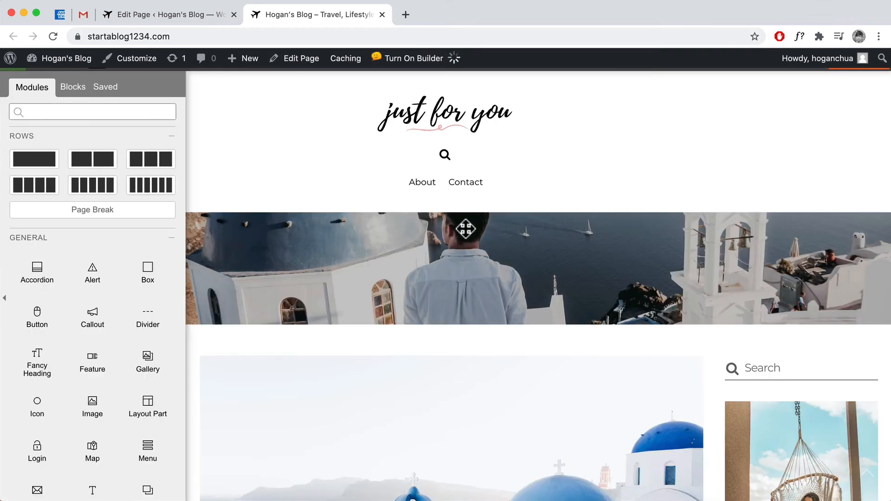
{"action": "left_click", "coordinate": [413, 58]}
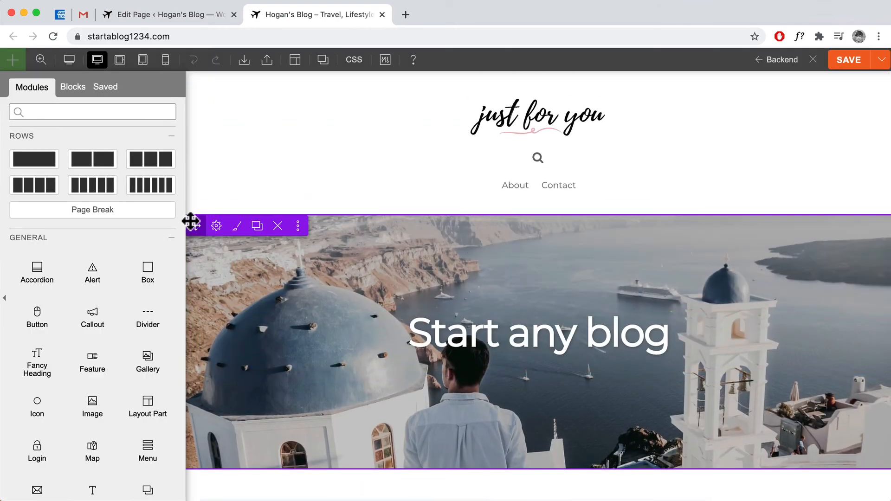
{"action": "left_click", "coordinate": [215, 226]}
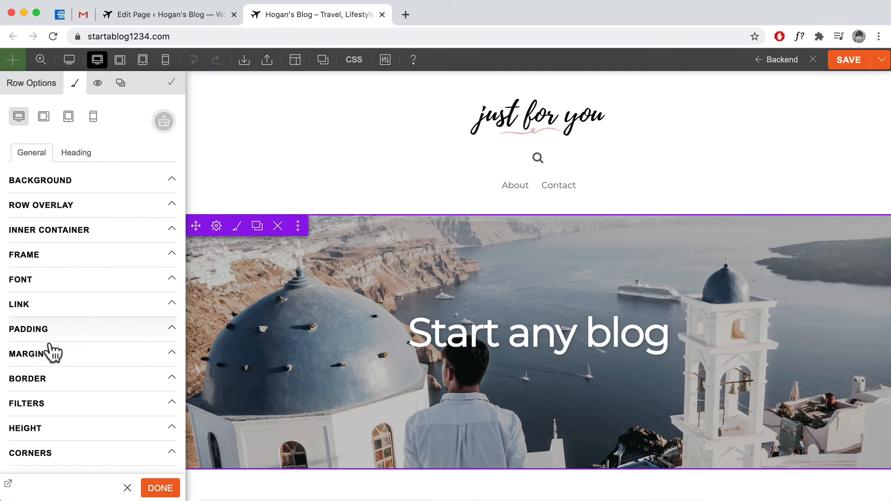
{"action": "left_click", "coordinate": [26, 353]}
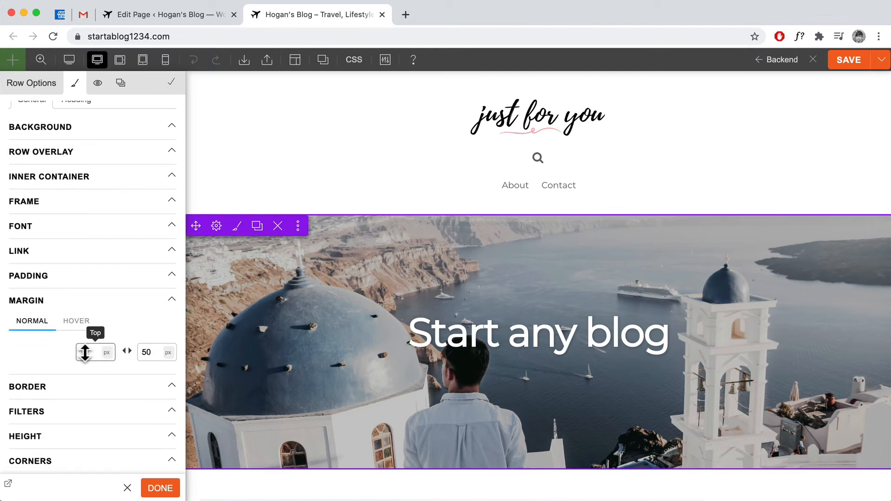
{"action": "left_click", "coordinate": [91, 352]}
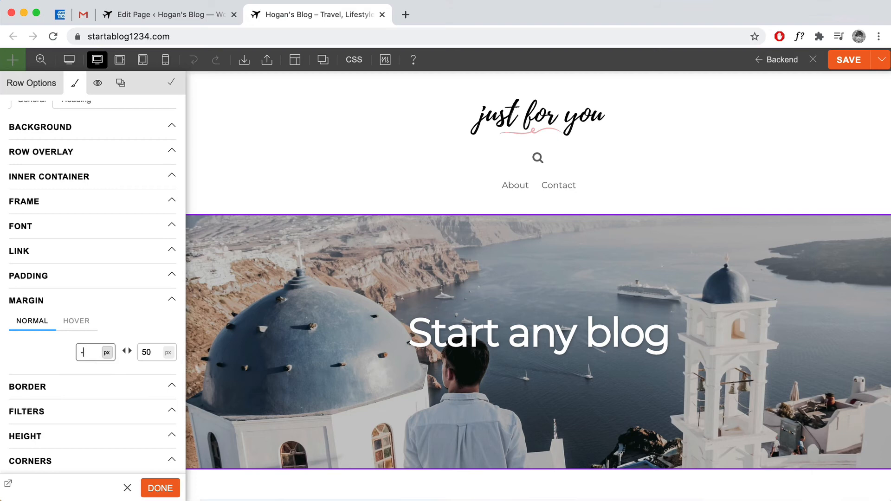
{"action": "type", "text": "-50"}
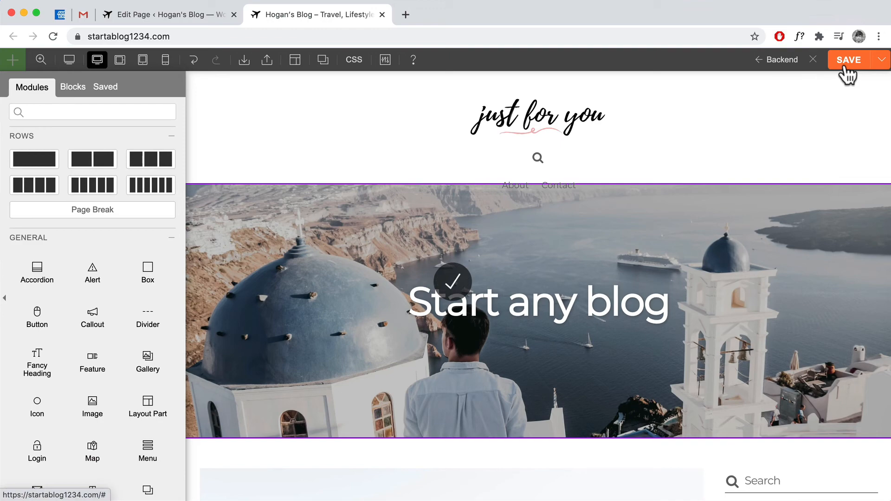
{"action": "left_click", "coordinate": [848, 59]}
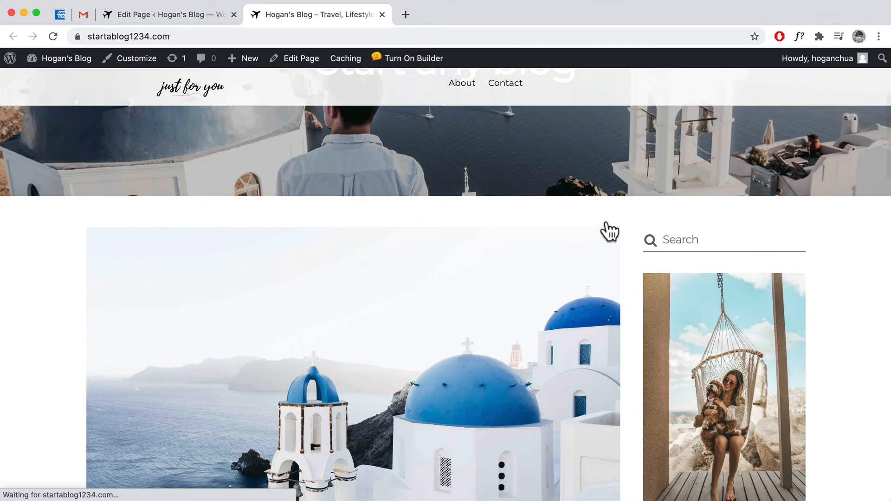
Step: Scroll the live homepage up and reload it to check the Santorini hero beneath the header
{"action": "scroll", "scroll_direction": "up", "scroll_amount": 3}
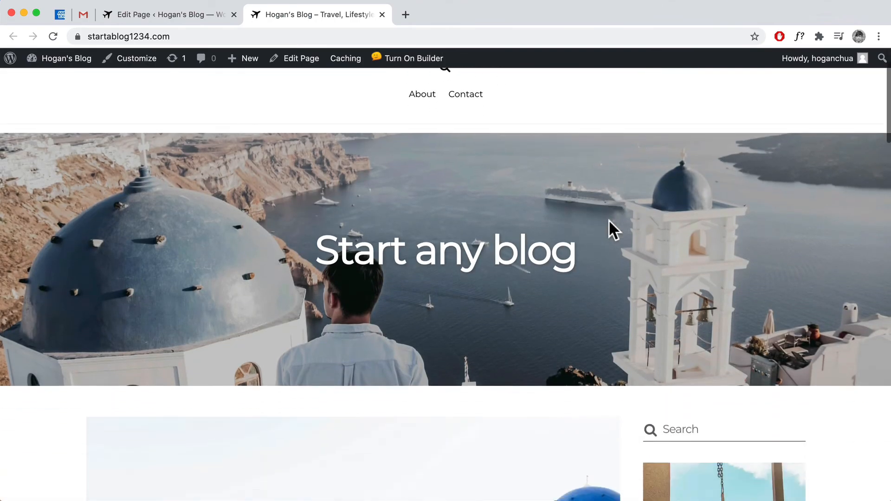
{"action": "scroll", "scroll_direction": "up", "scroll_amount": 3}
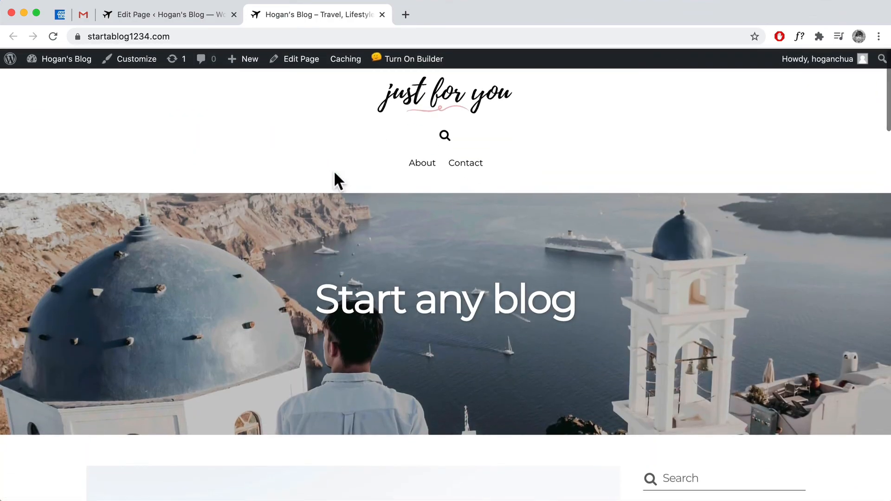
{"action": "left_click", "coordinate": [52, 36]}
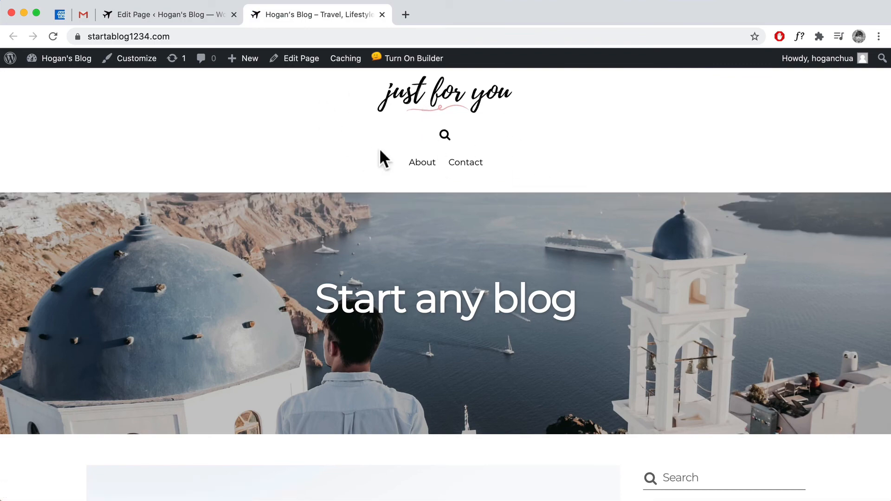
{"action": "mouse_move", "coordinate": [261, 154]}
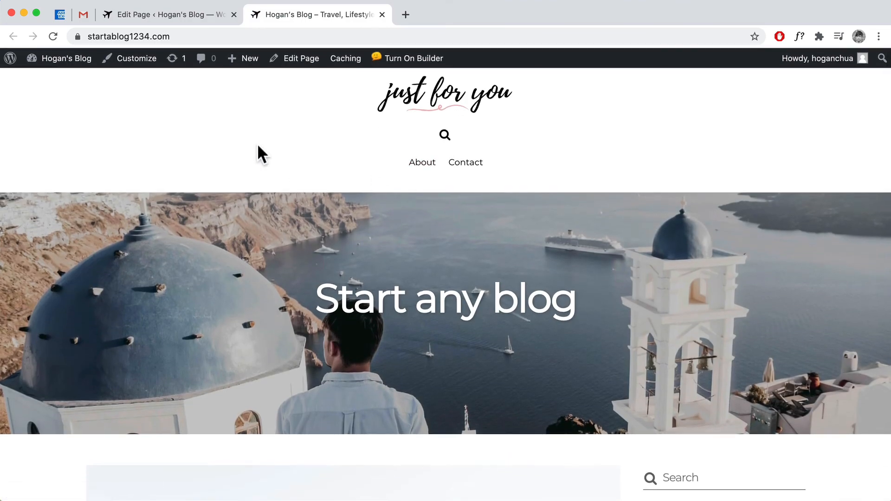
{"action": "mouse_move", "coordinate": [291, 92]}
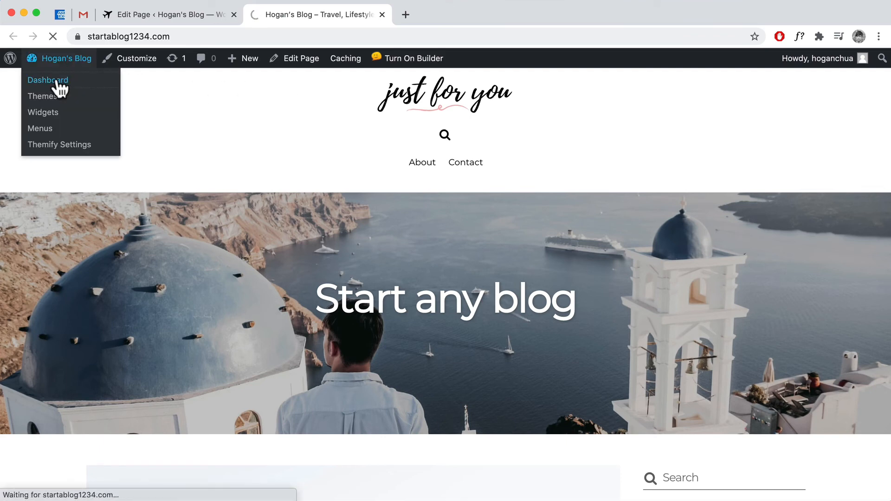
Step: Open Themify Ultra Theme Settings from the dashboard and expand the Theme Appearance section
{"action": "left_click", "coordinate": [48, 79]}
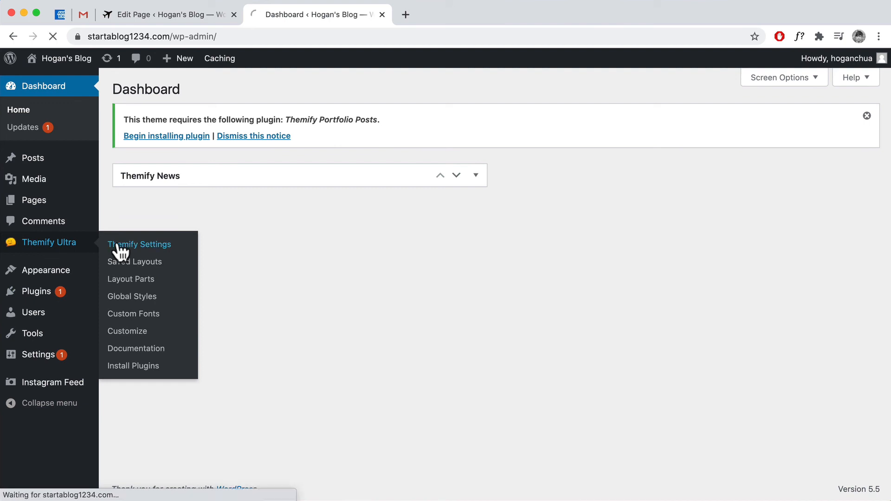
{"action": "left_click", "coordinate": [139, 245]}
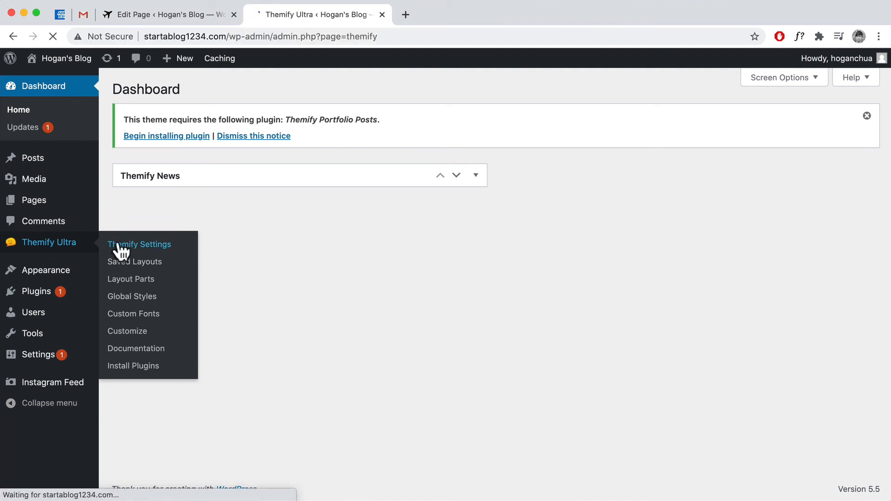
{"action": "left_click", "coordinate": [139, 245]}
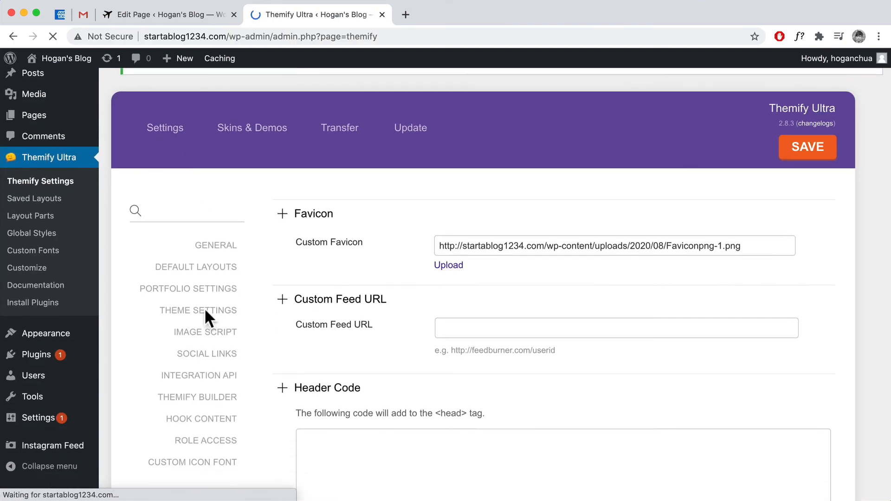
{"action": "left_click", "coordinate": [198, 310]}
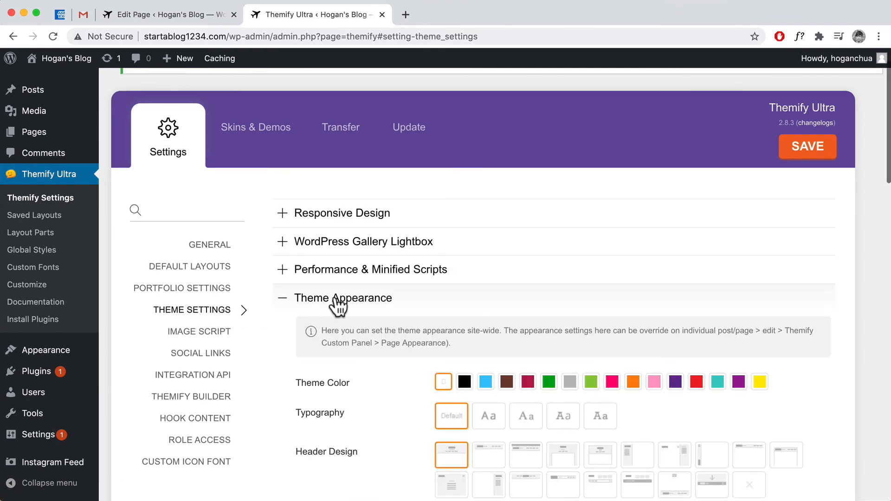
{"action": "scroll", "scroll_direction": "down", "scroll_amount": 3}
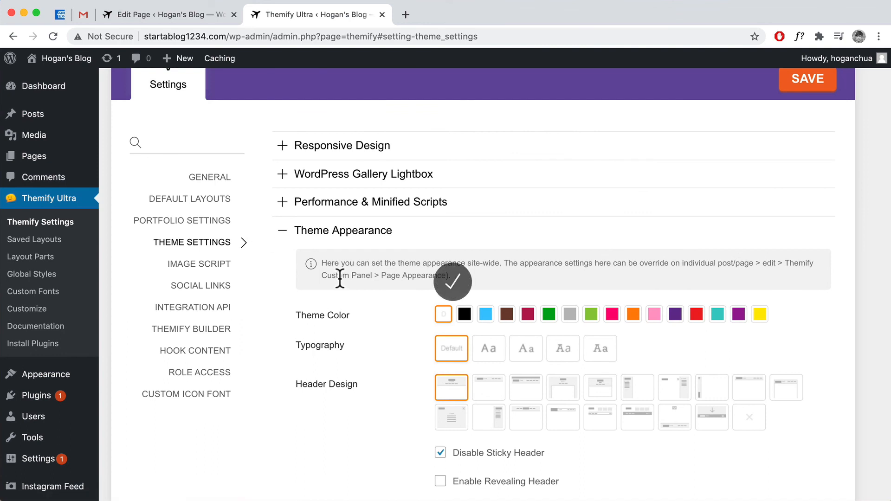
{"action": "mouse_move", "coordinate": [154, 270]}
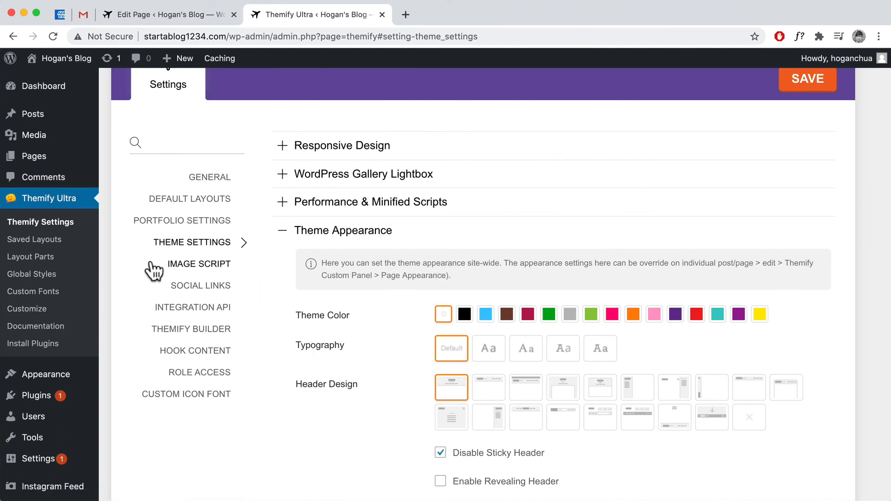